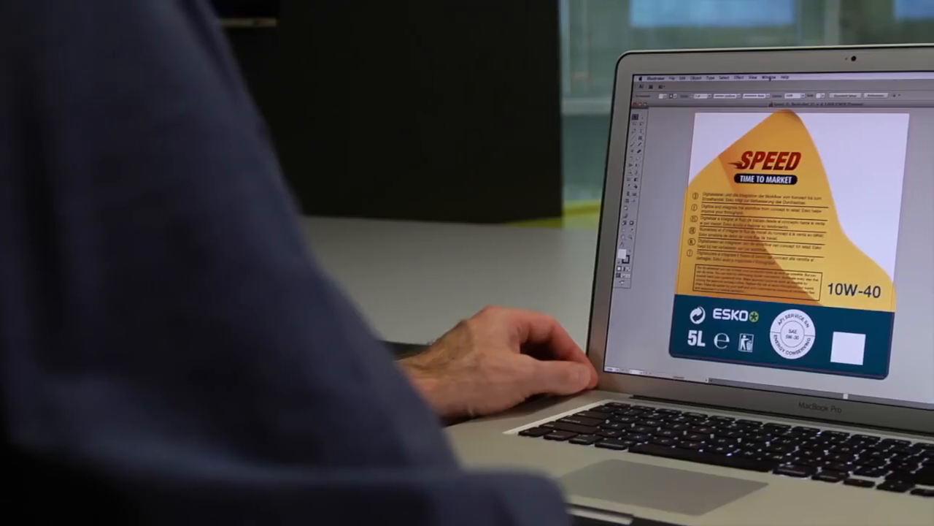
Step: Run the Esko preflight check, step to the next ink-coverage violation, and review line and font limits
{"action": "left_click", "coordinate": [675, 78]}
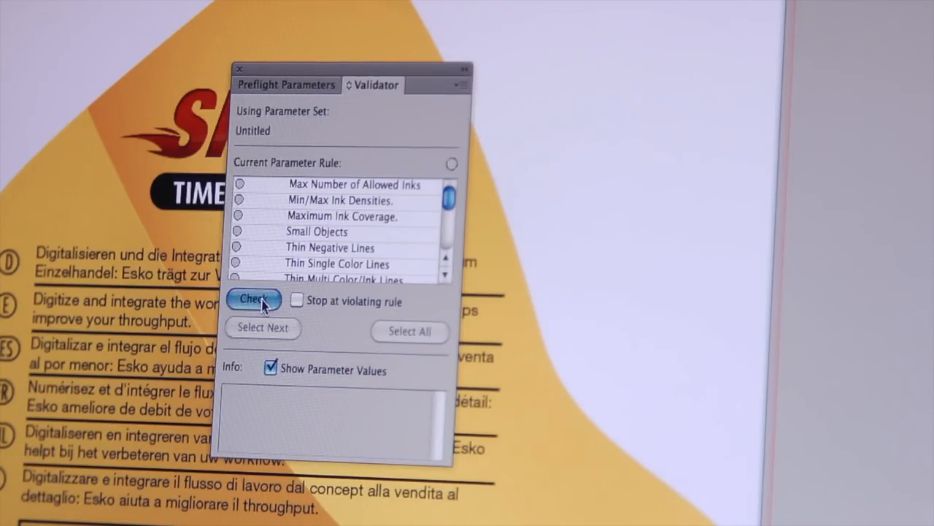
{"action": "left_click", "coordinate": [254, 300]}
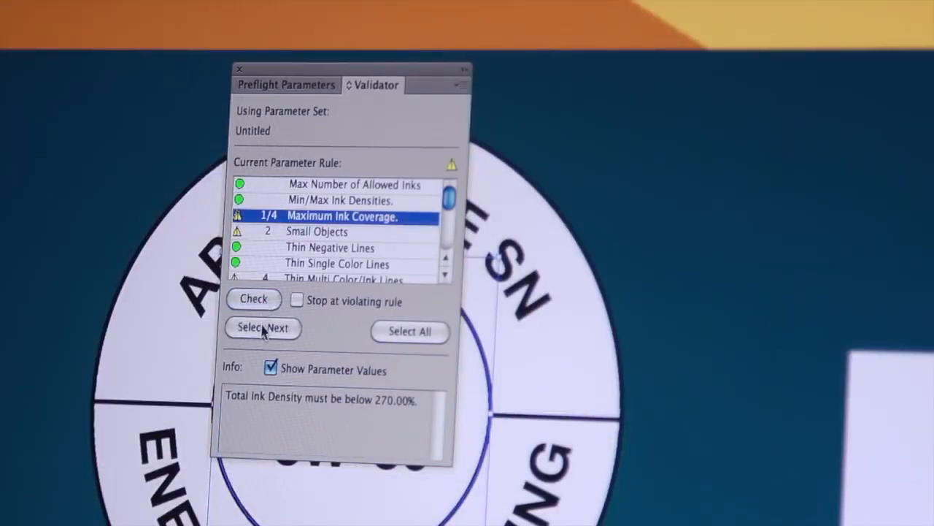
{"action": "left_click", "coordinate": [263, 327]}
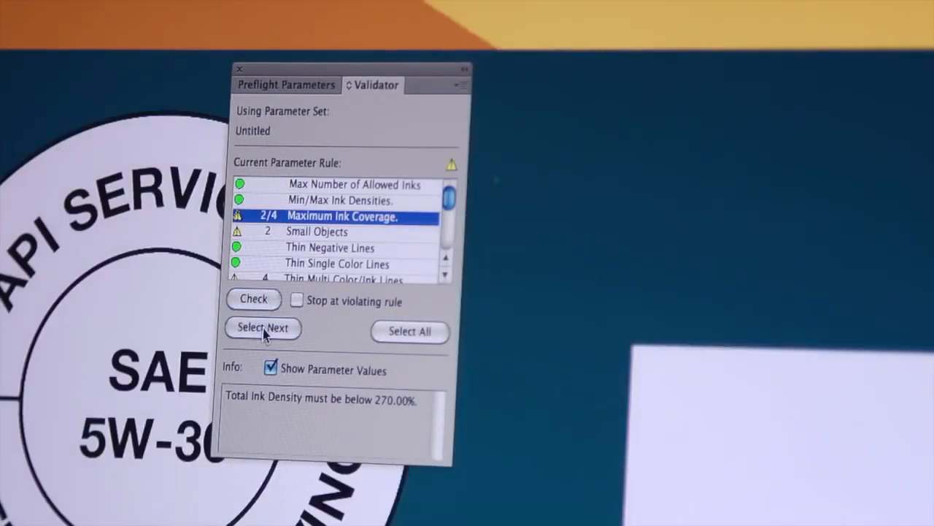
{"action": "left_click", "coordinate": [286, 84]}
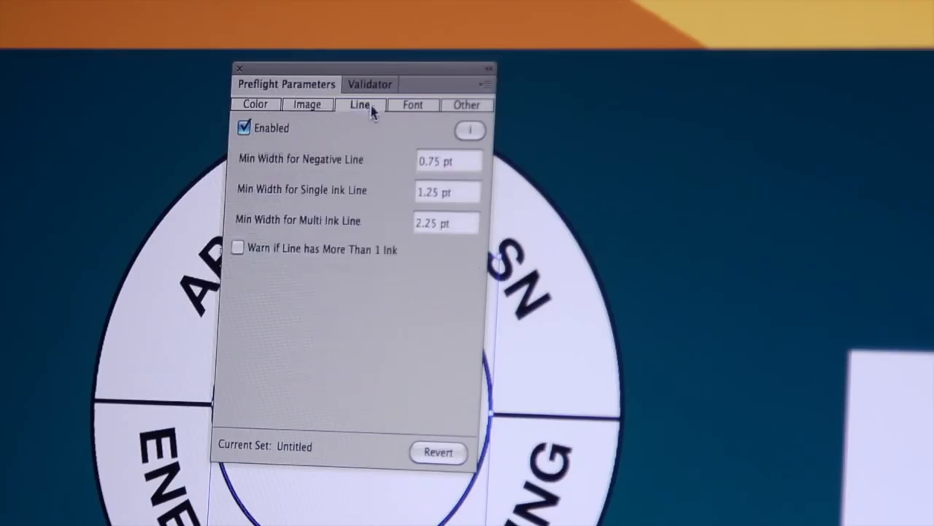
{"action": "left_click", "coordinate": [413, 104]}
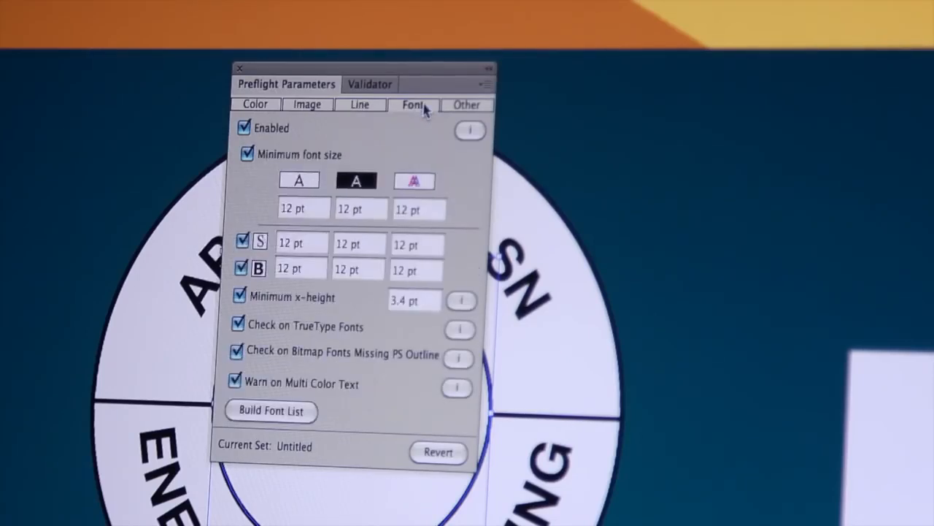
{"action": "mouse_move", "coordinate": [365, 305]}
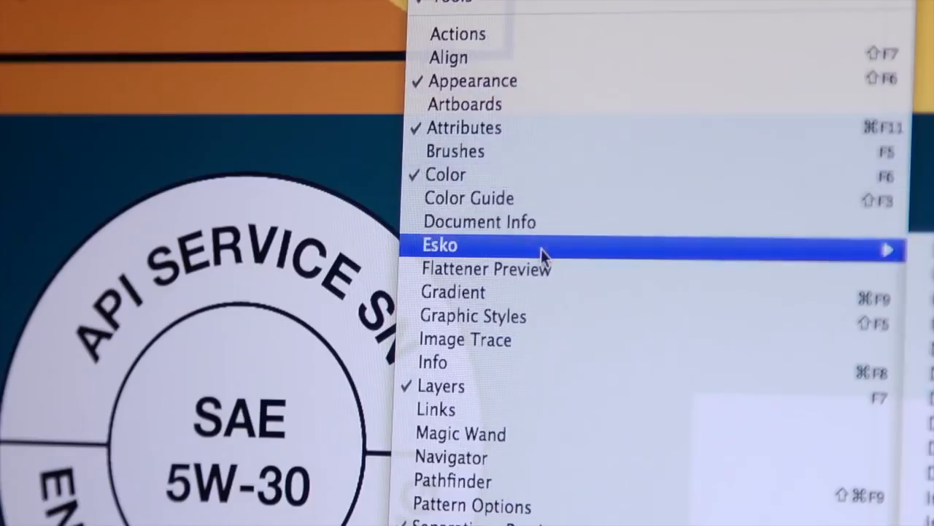
Step: Create a 16 mm DATAMATRIX dynamic barcode encoding the Esko web address
{"action": "left_click", "coordinate": [440, 245]}
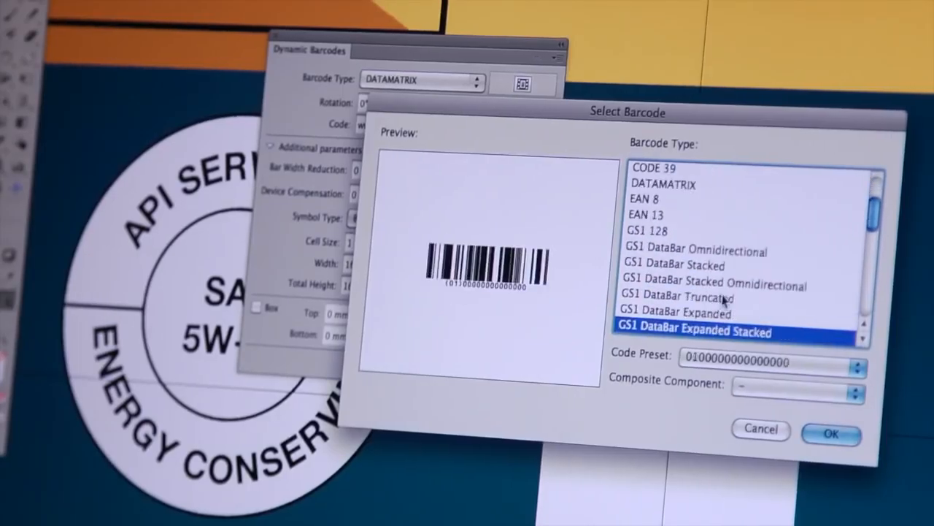
{"action": "left_click", "coordinate": [832, 434]}
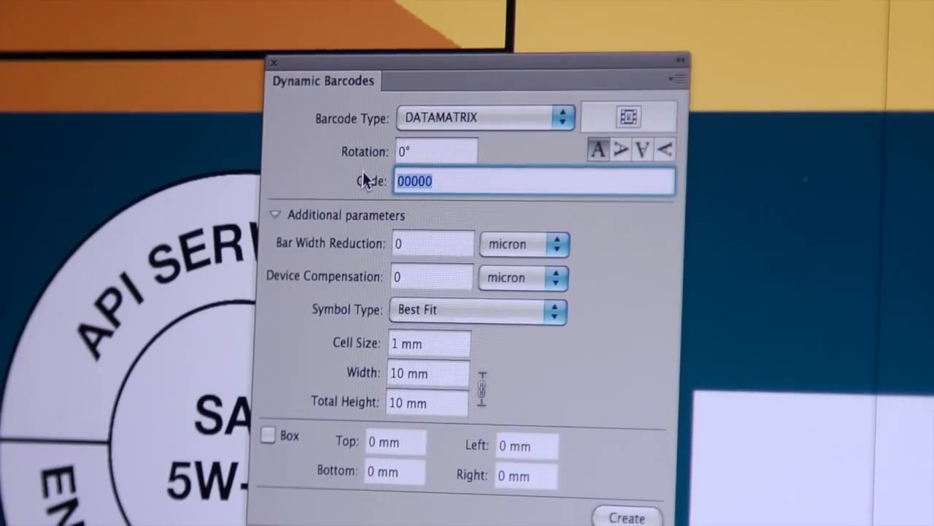
{"action": "type", "text": "www.esko."}
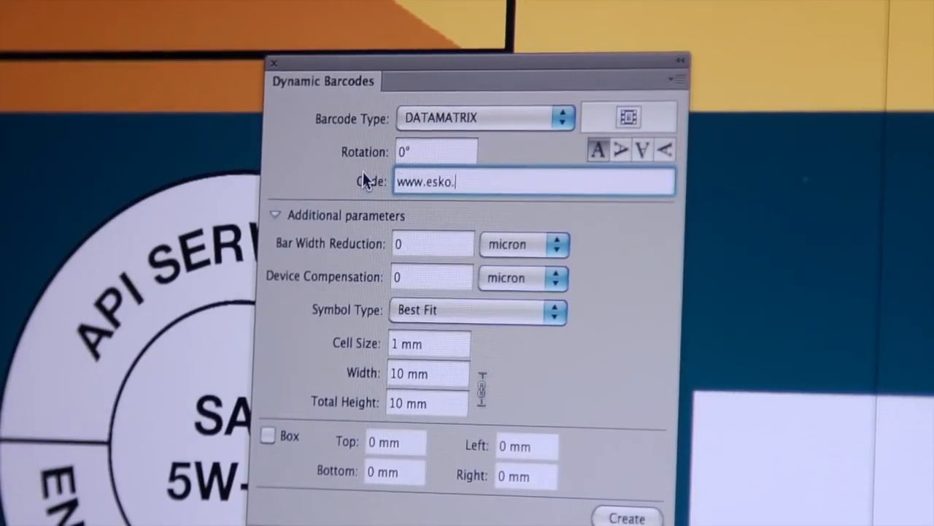
{"action": "left_click", "coordinate": [626, 516]}
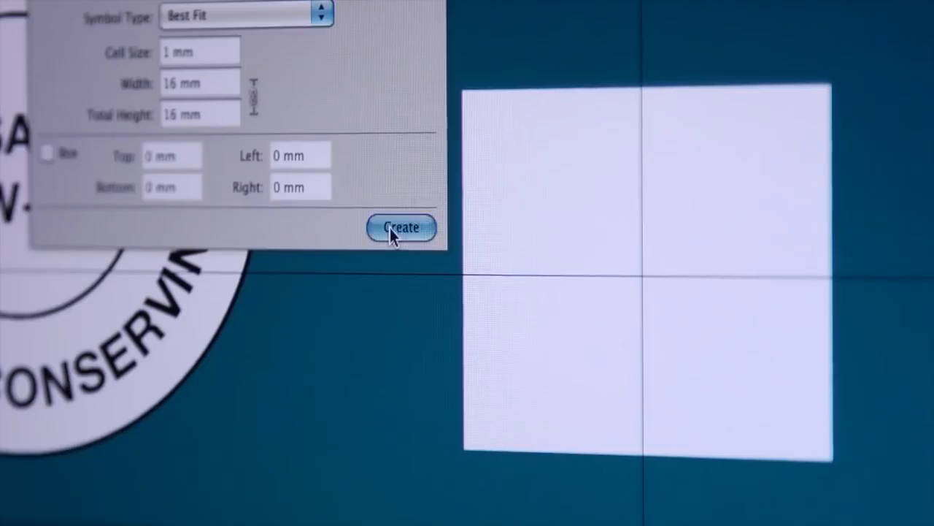
{"action": "left_click", "coordinate": [400, 228]}
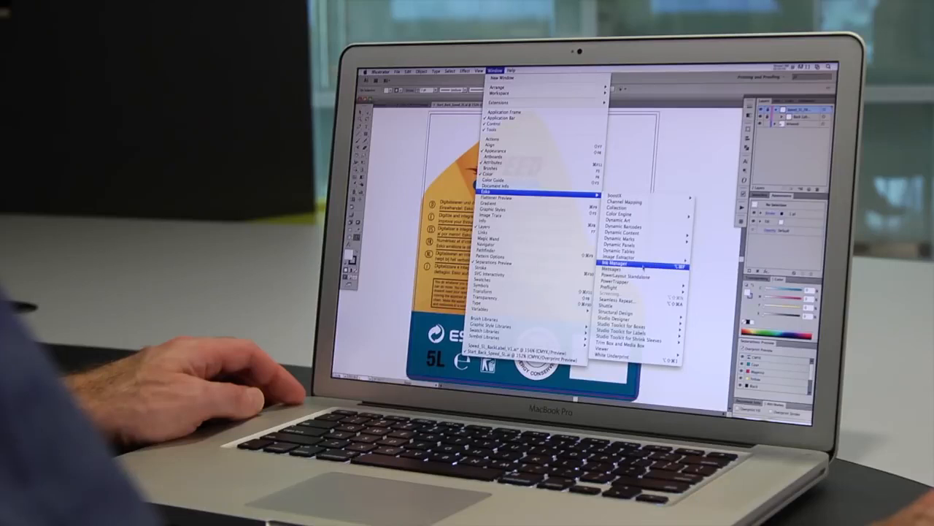
Step: In Ink Manager, replace PANTONE 3005 C with PANTONE 307 C
{"action": "left_click", "coordinate": [617, 264]}
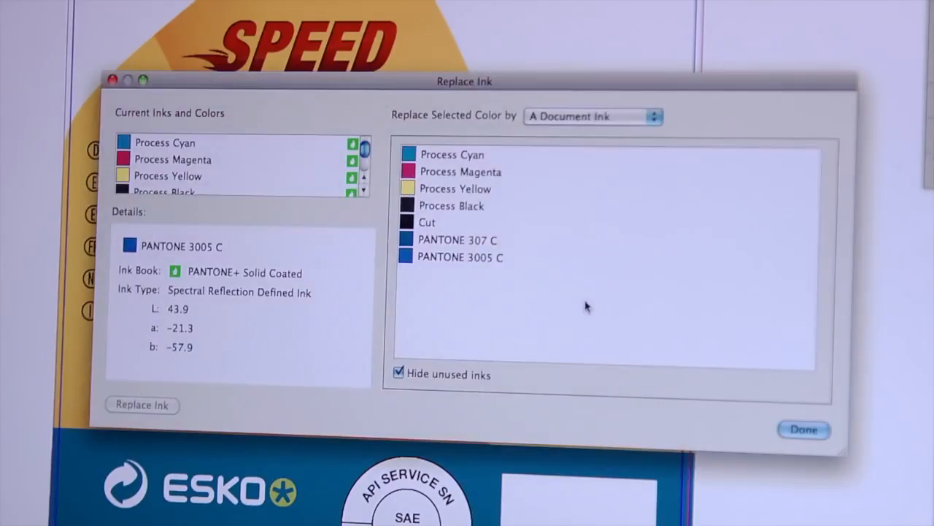
{"action": "left_click", "coordinate": [458, 239]}
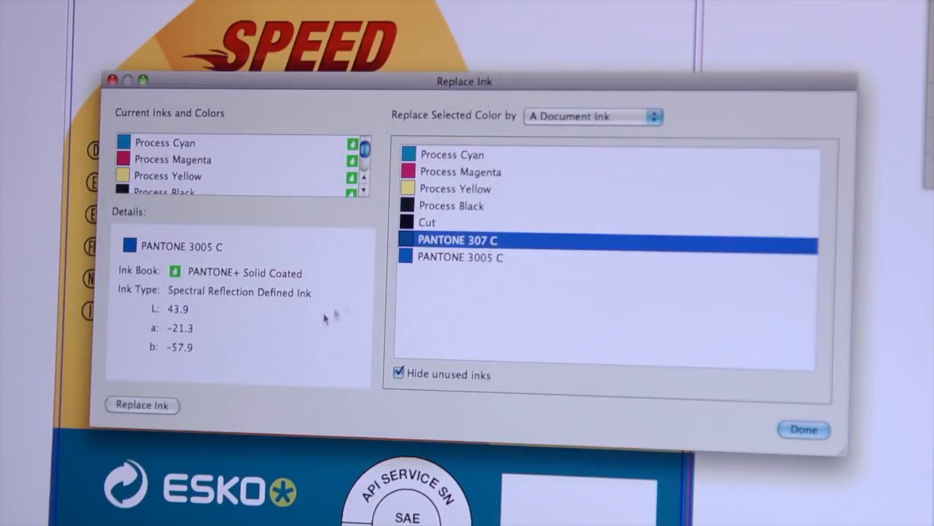
{"action": "left_click", "coordinate": [164, 143]}
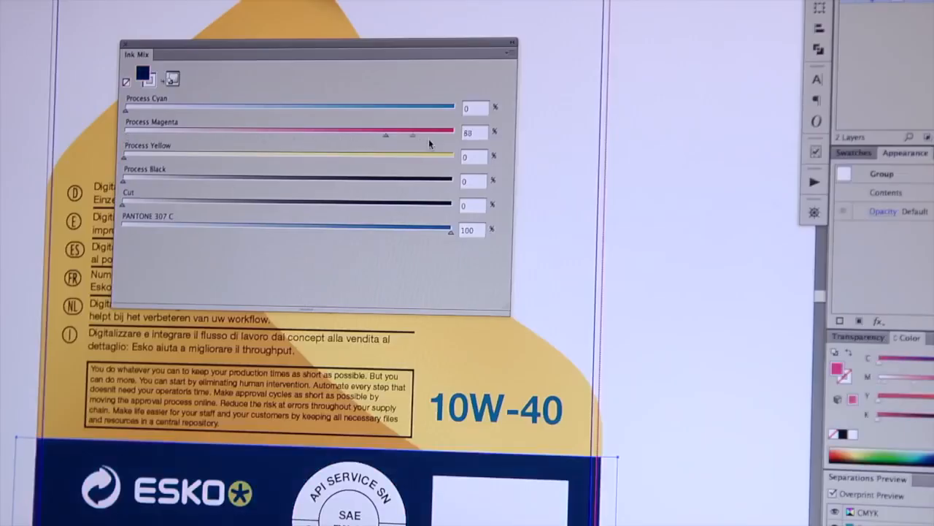
Step: Add Process Magenta to the PANTONE 307 C bottom band's ink mix
{"action": "left_click_drag", "start_coordinate": [413, 134], "coordinate": [427, 134]}
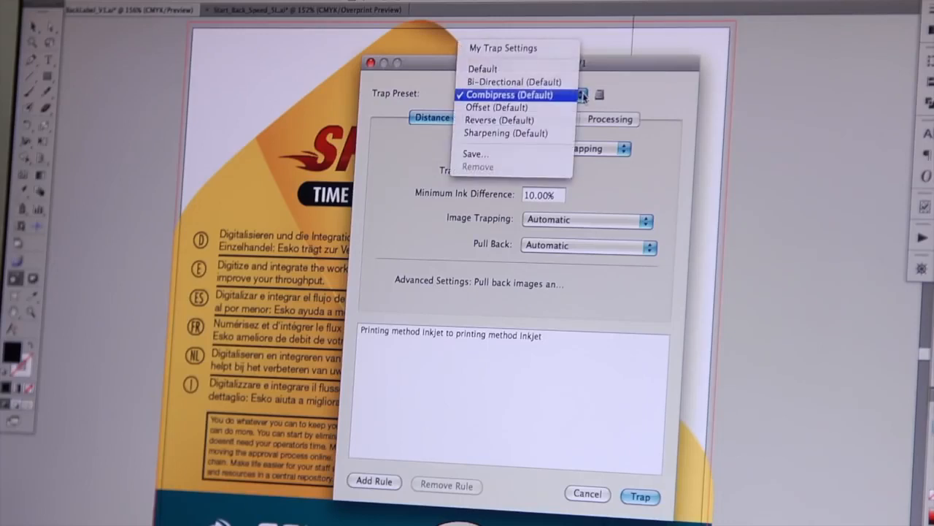
Step: Trap the label using the My Trap Settings preset (0.20 mm)
{"action": "left_click", "coordinate": [503, 48]}
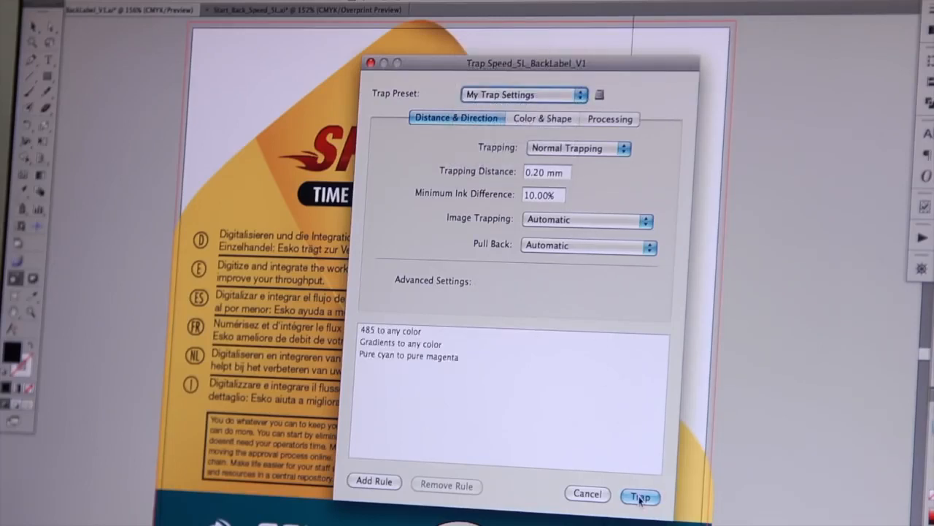
{"action": "left_click", "coordinate": [639, 498]}
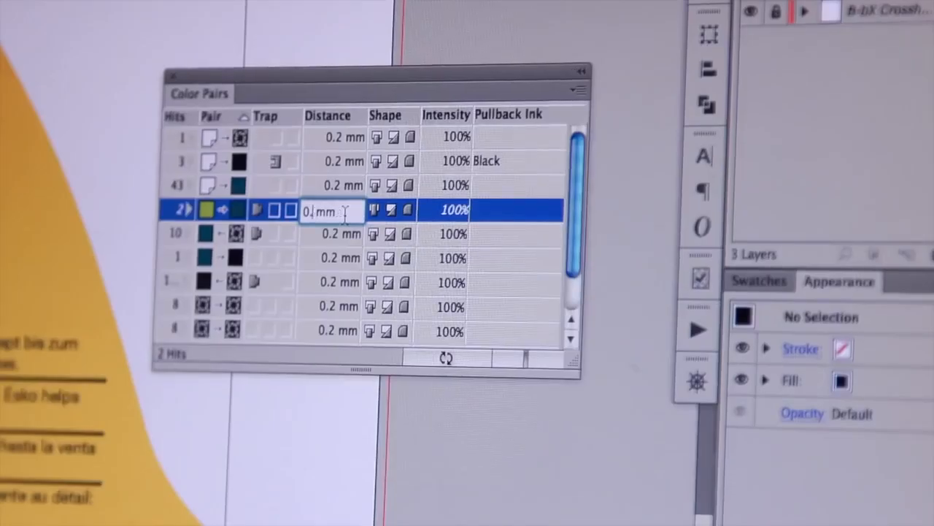
Step: Set the yellow-green to teal trap to 0.3 mm distance and 50% intensity
{"action": "type", "text": "0.3 mm"}
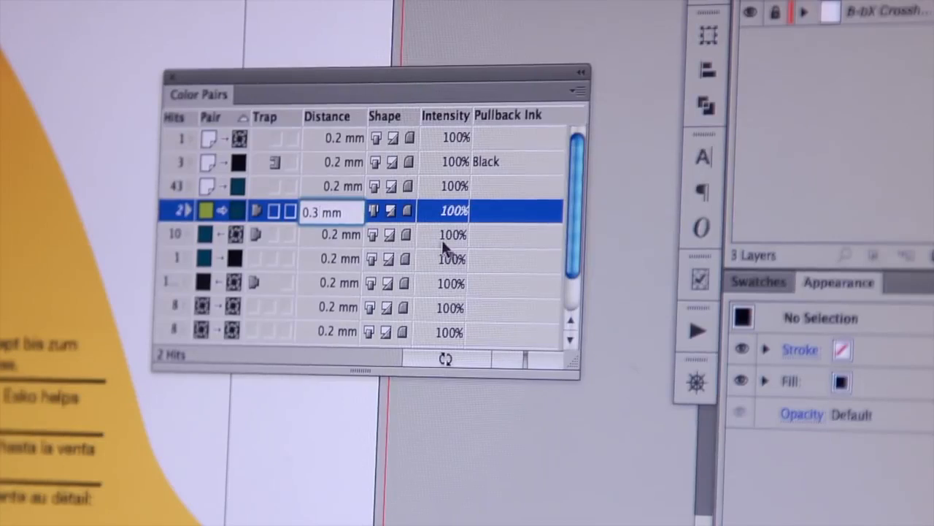
{"action": "left_click", "coordinate": [445, 212]}
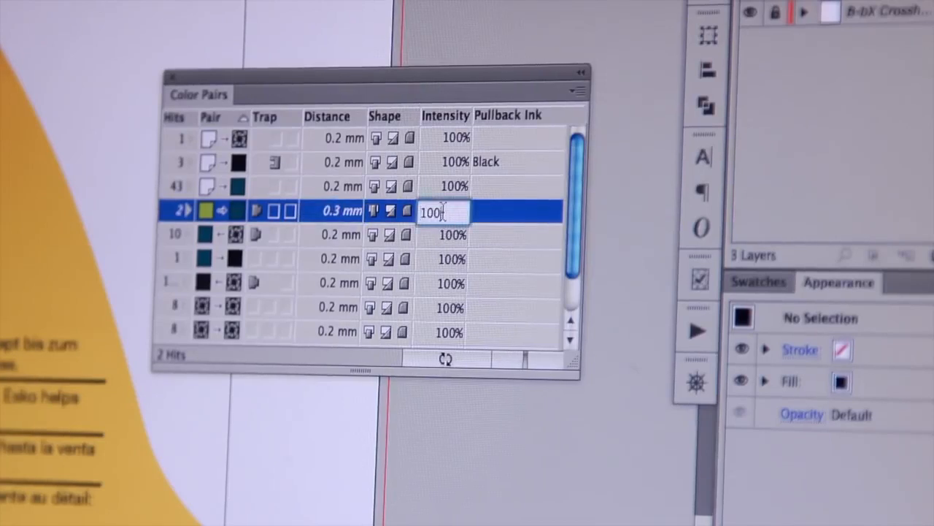
{"action": "type", "text": "50"}
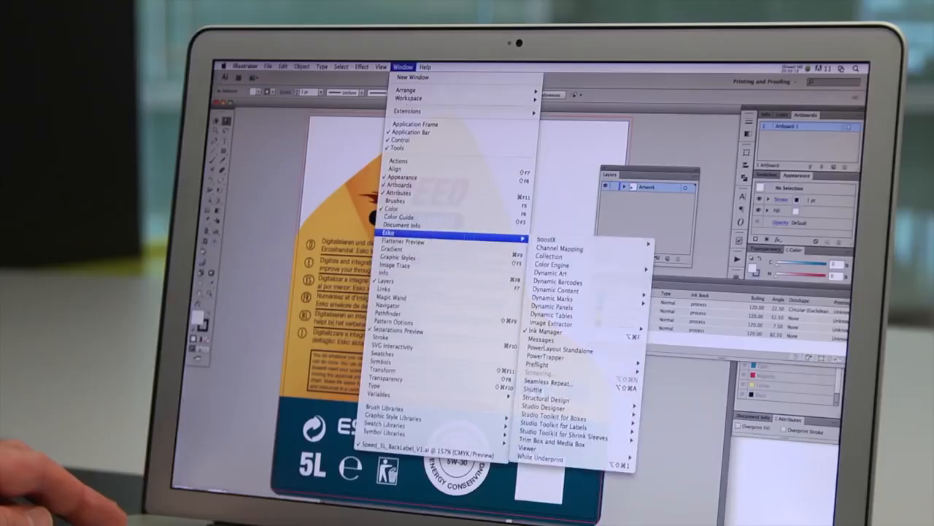
{"action": "mouse_move", "coordinate": [540, 459]}
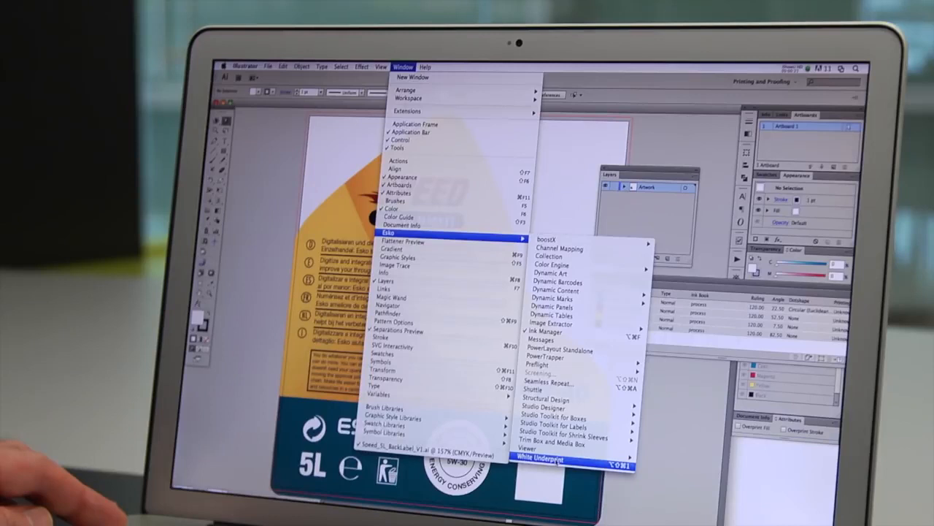
Step: Open Esko White Underprint for the SPEED label
{"action": "left_click", "coordinate": [539, 459]}
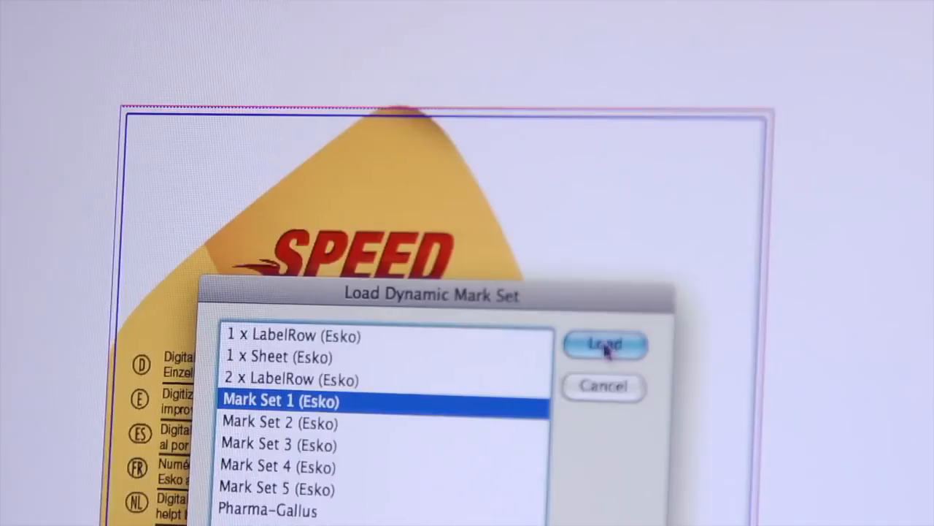
Step: Load the Mark Set 1 (Esko) dynamic print marks
{"action": "left_click", "coordinate": [606, 344]}
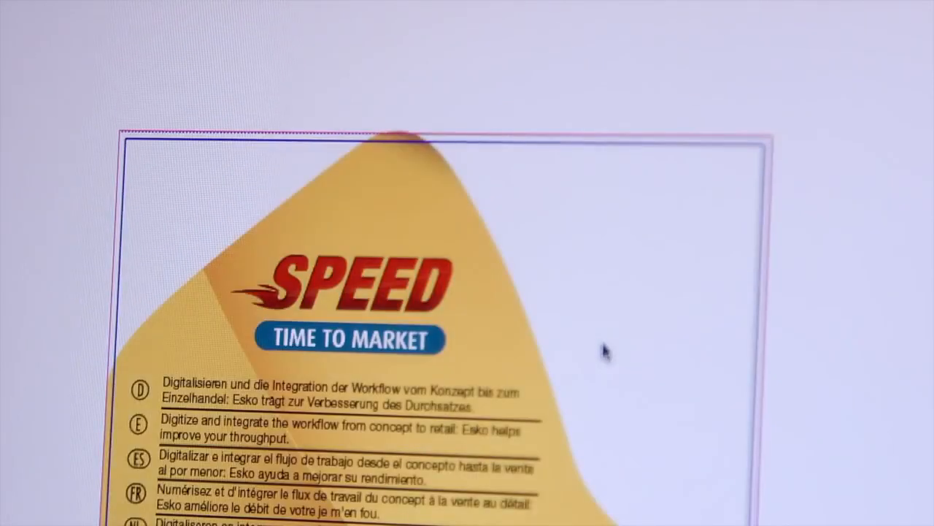